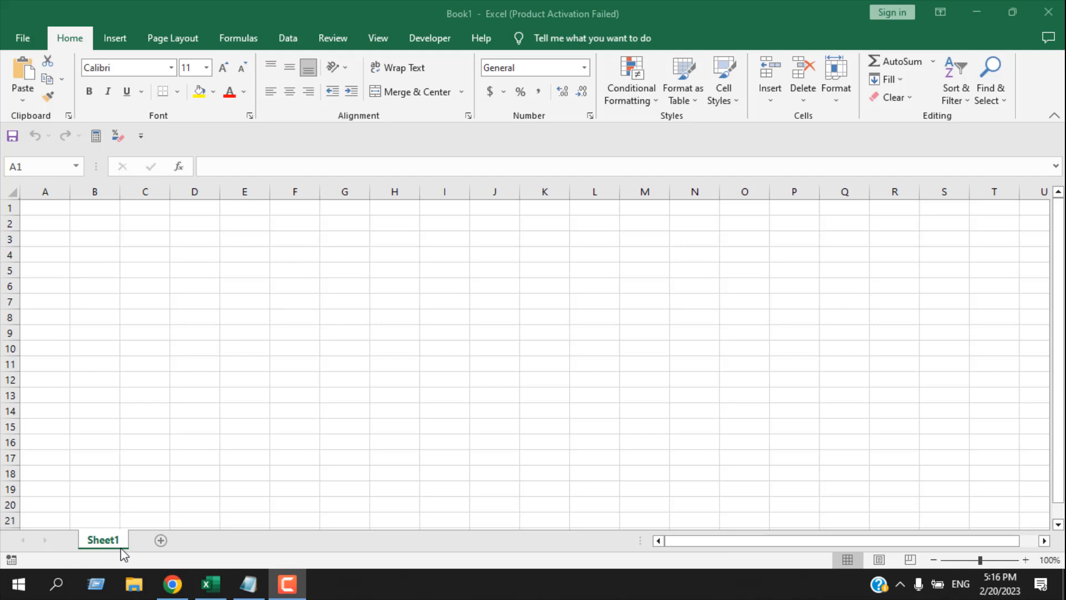
Step: Rename the Sheet1 tab to 'Index'
double_click(103, 539)
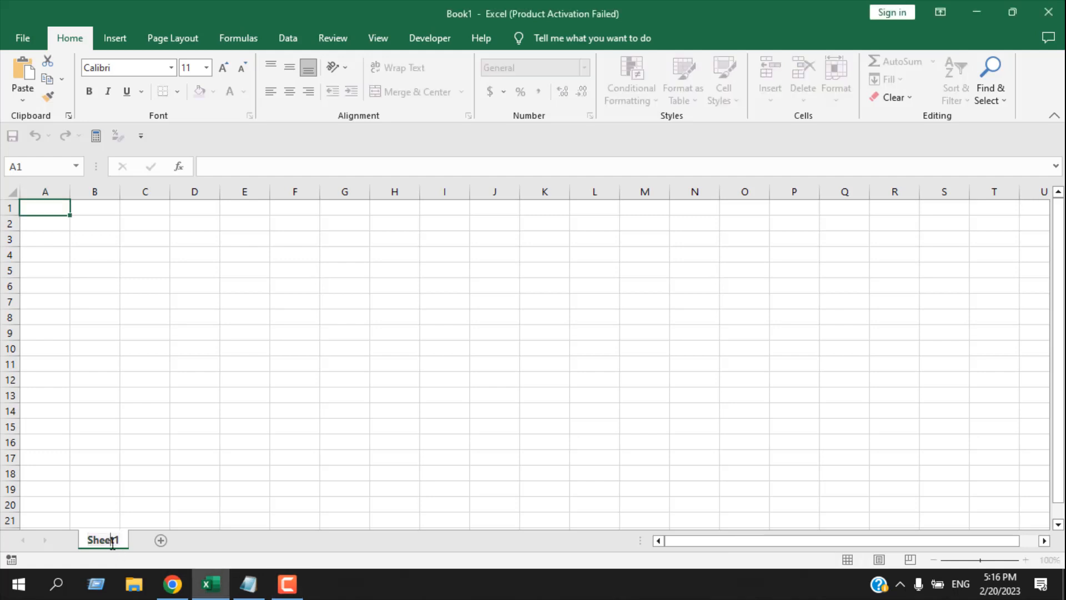
double_click(102, 539)
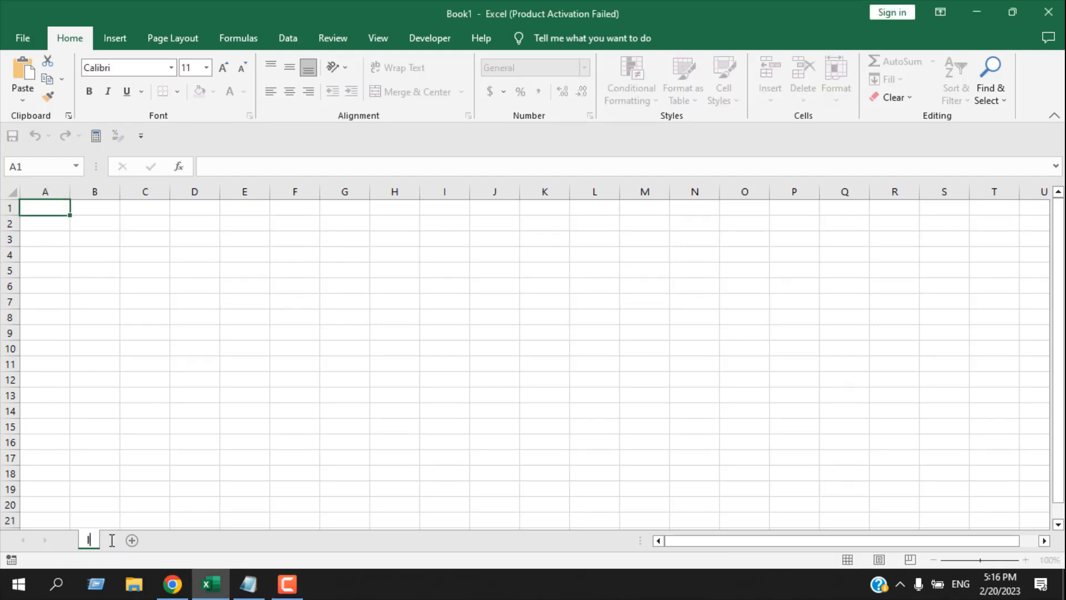
type("Index")
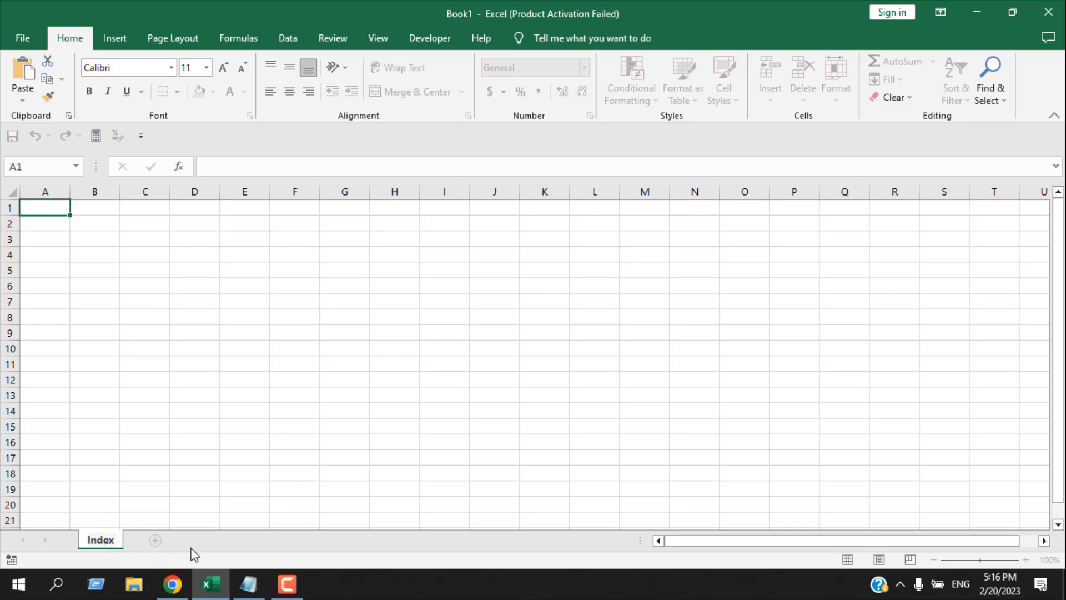
double_click(100, 540)
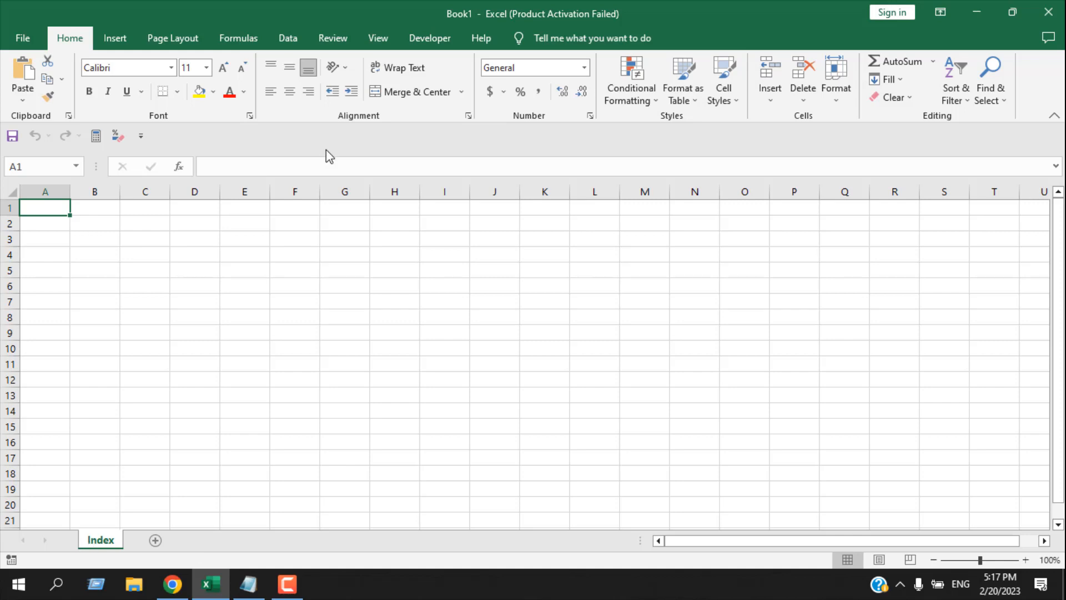
Step: Show the Developer ribbon with its macro and Visual Basic commands
left_click(430, 38)
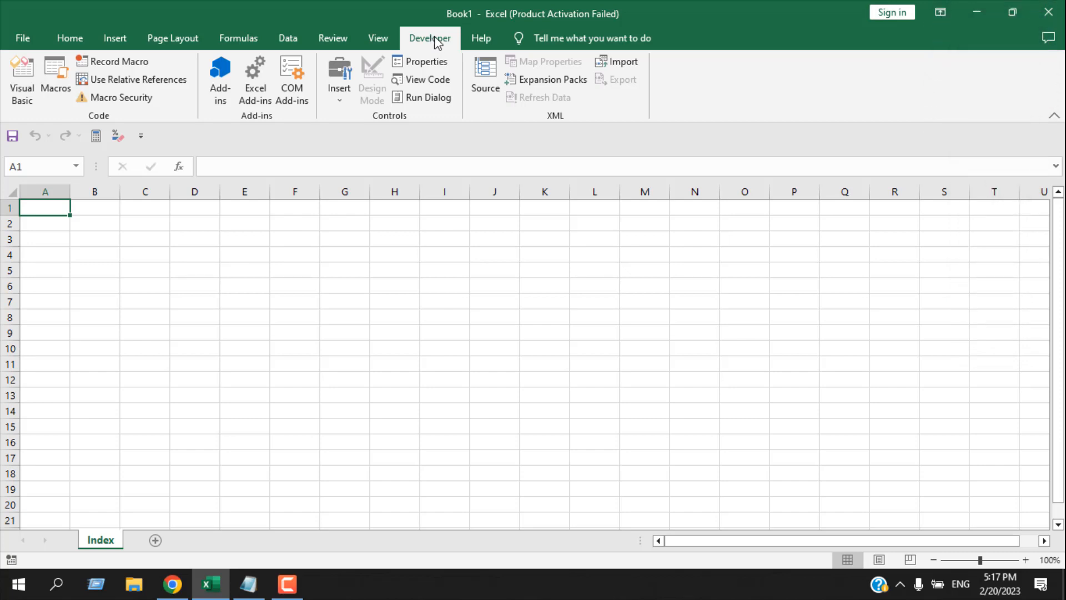
mouse_move(434, 46)
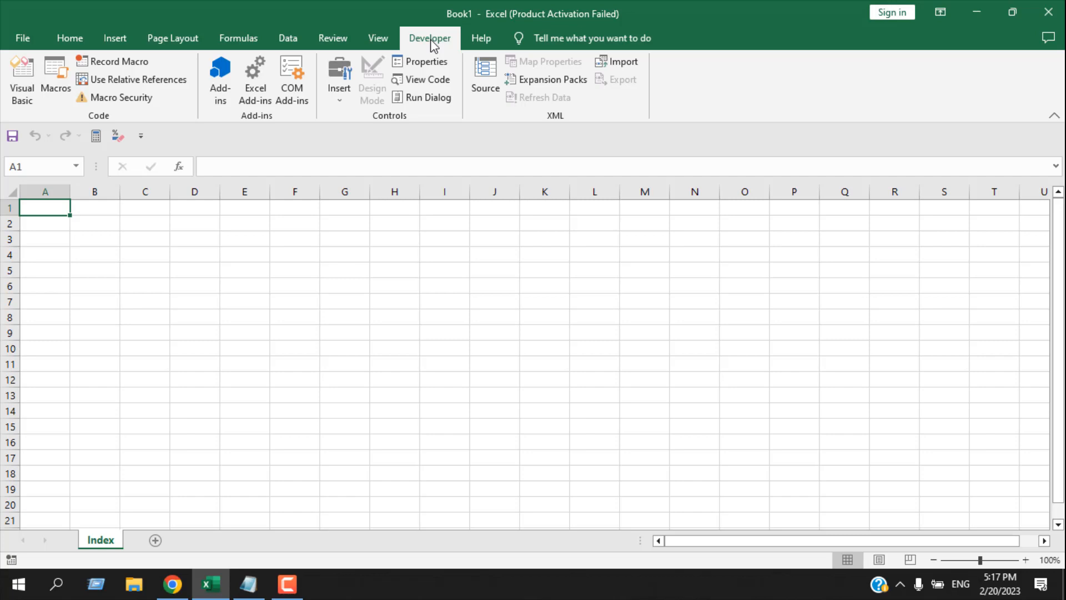
Step: Open the VBA editor and insert Module1 containing the CreateIndex hyperlink macro
left_click(21, 79)
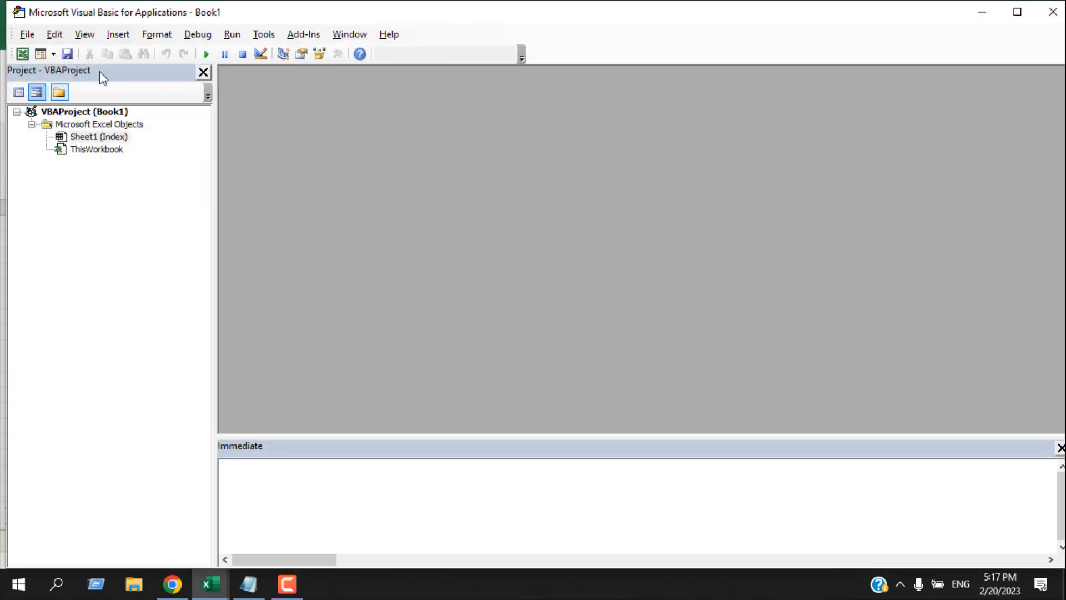
left_click(118, 34)
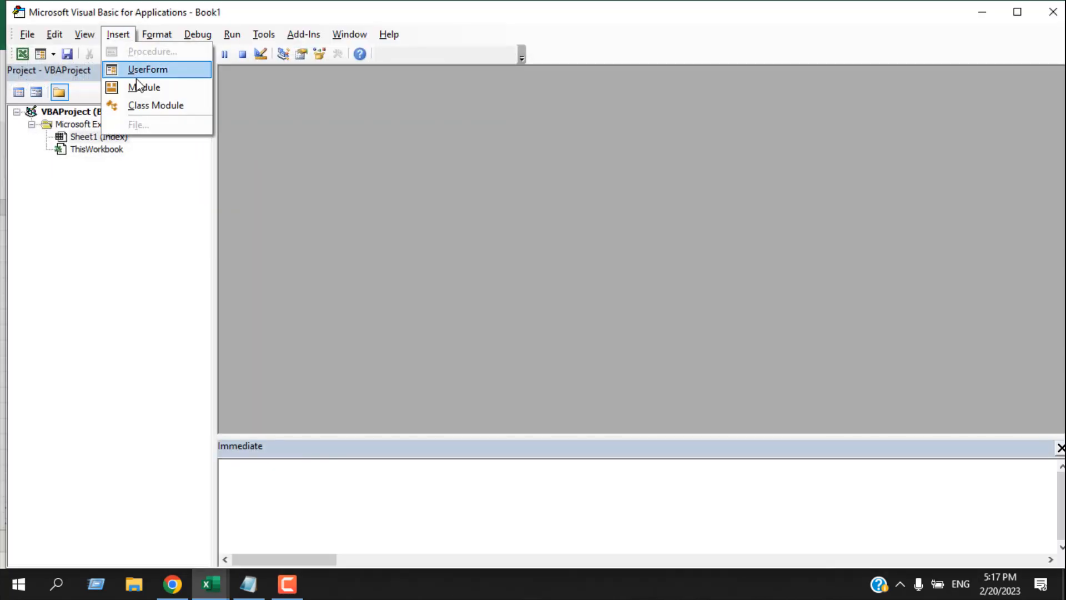
left_click(143, 87)
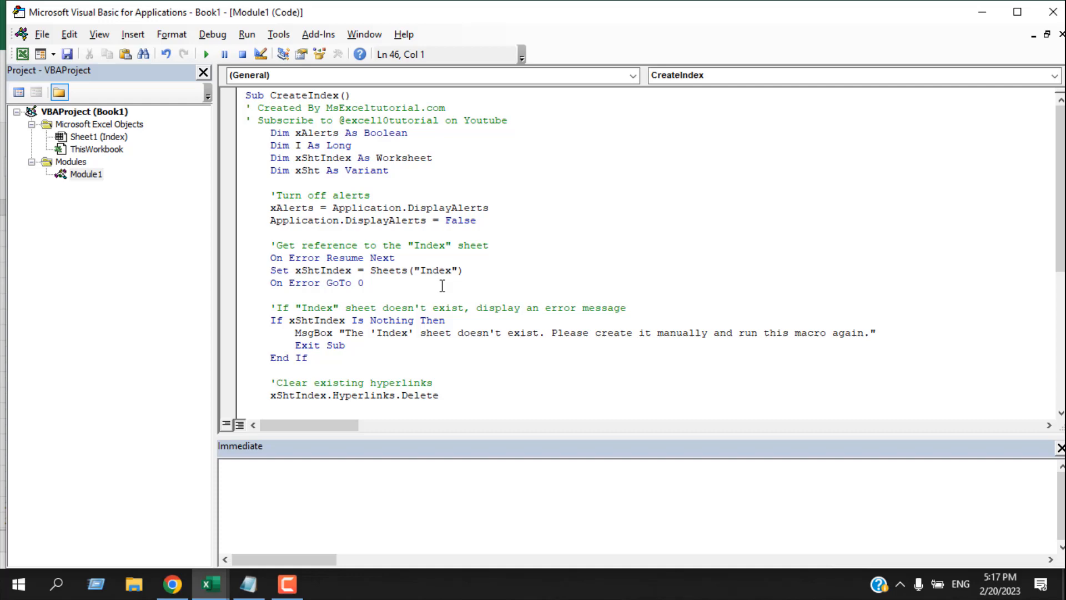
mouse_move(415, 265)
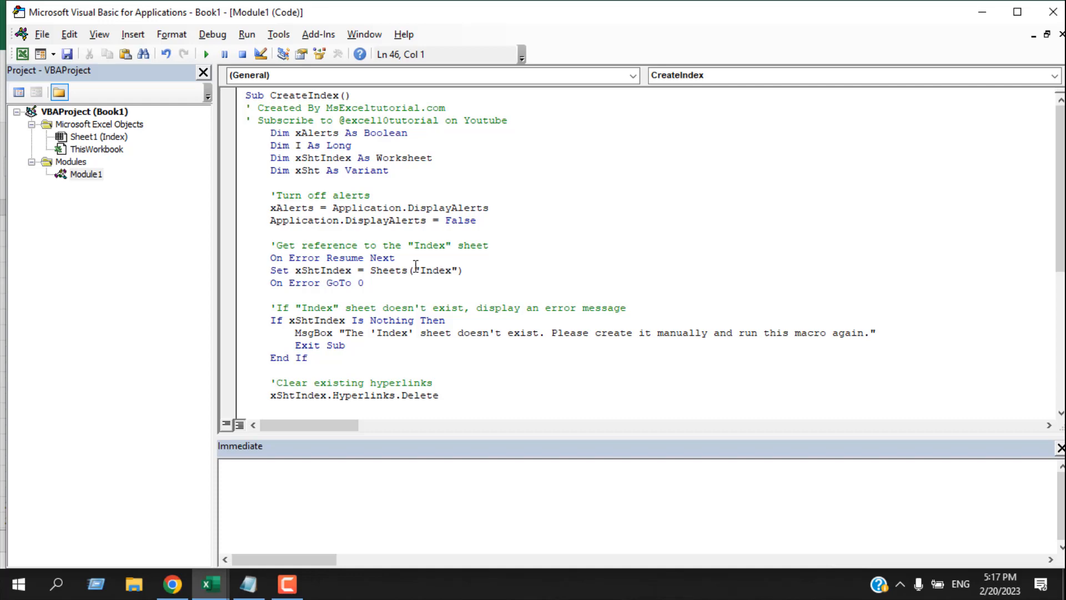
scroll("down", 3)
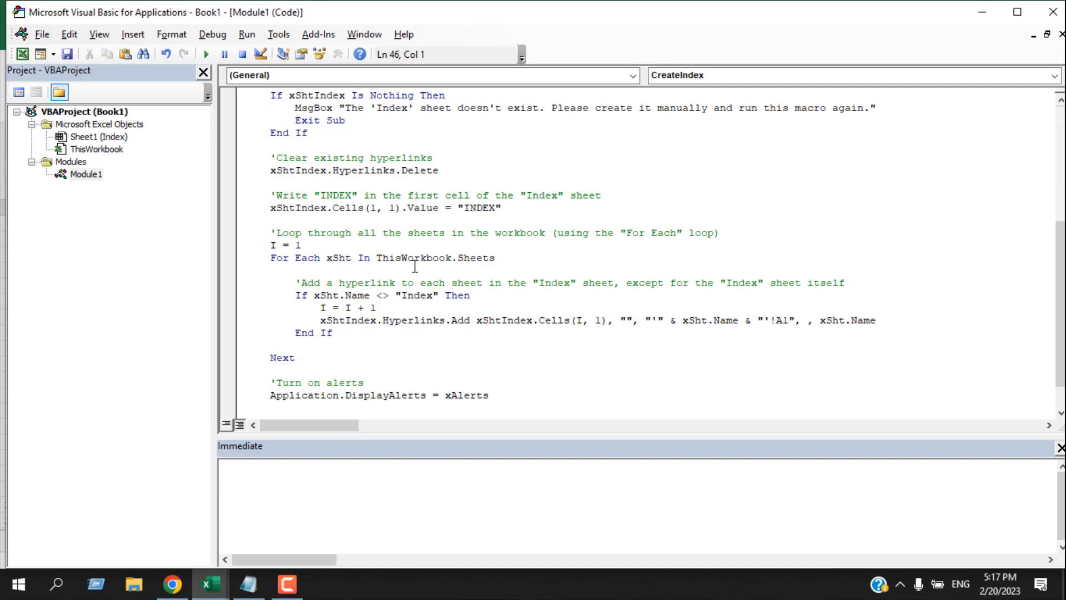
scroll("down", 3)
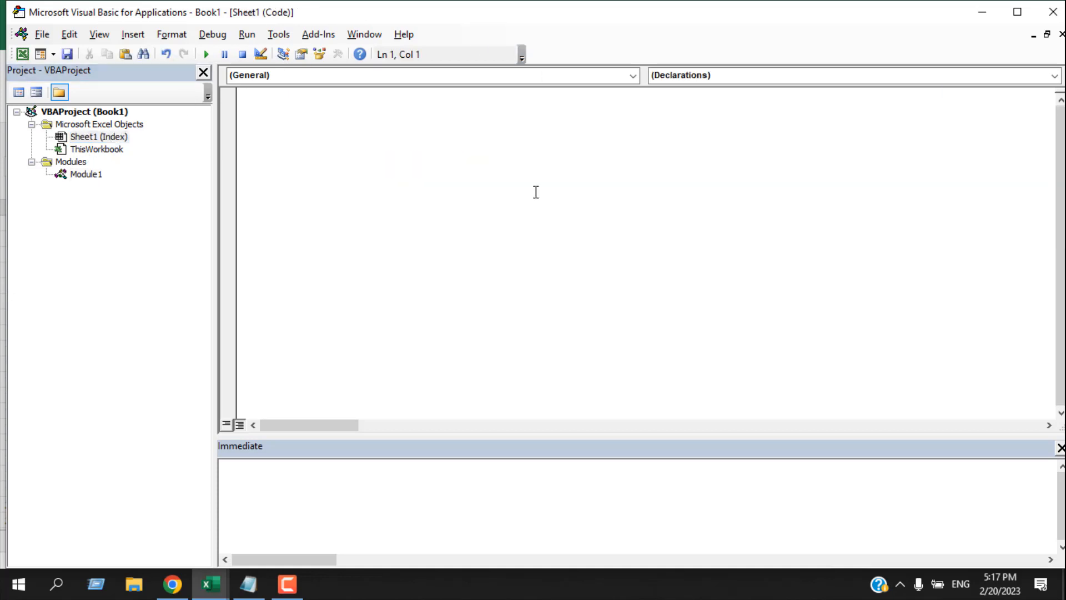
mouse_move(407, 236)
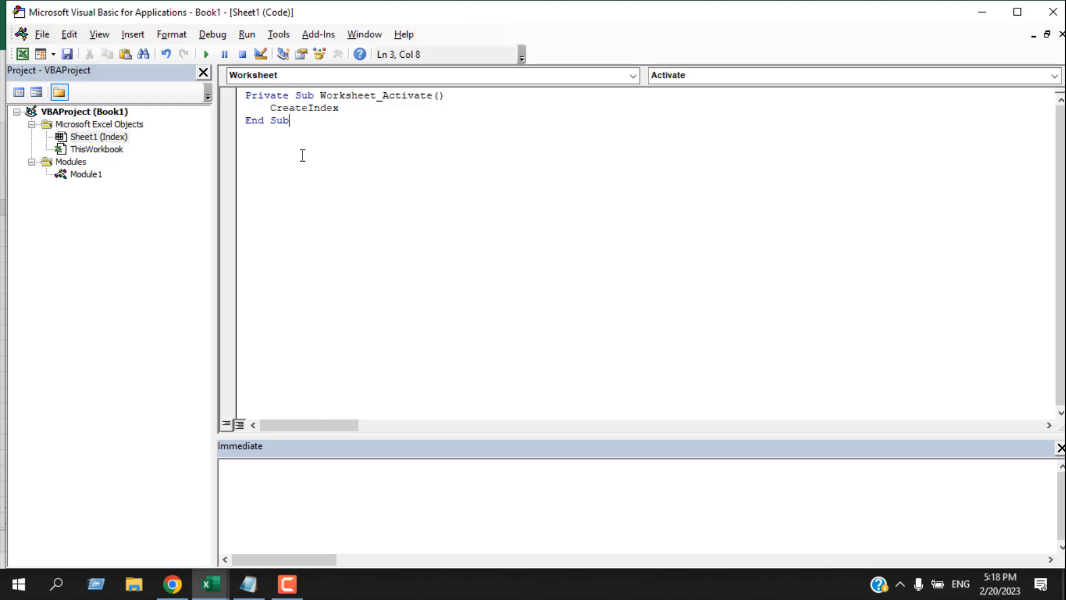
mouse_move(411, 114)
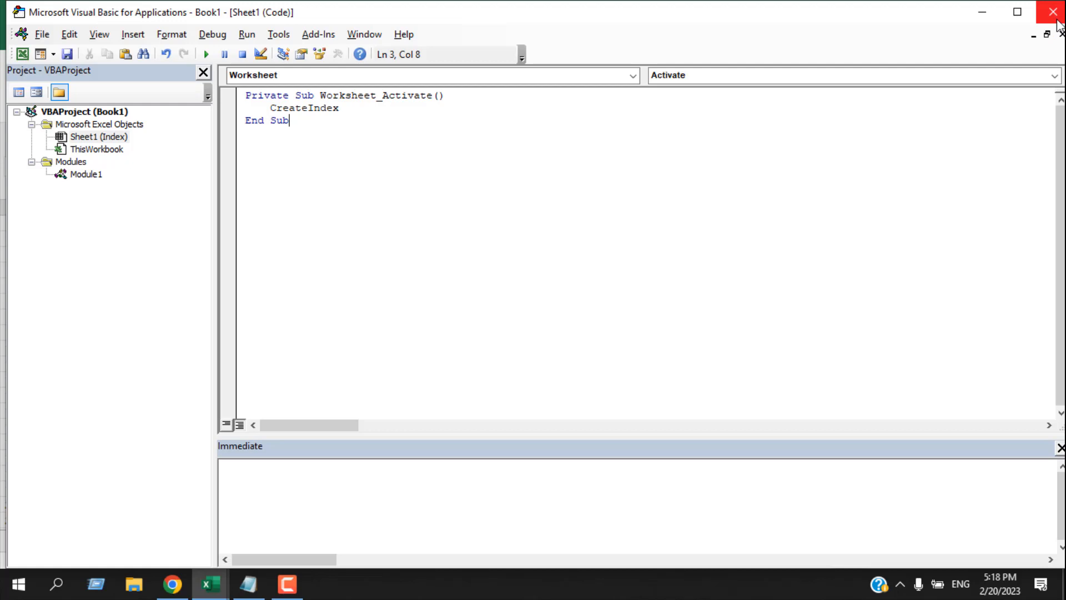
Step: Return to Excel, add Sheet2, and view the INDEX heading with its Sheet2 link
left_click(1053, 12)
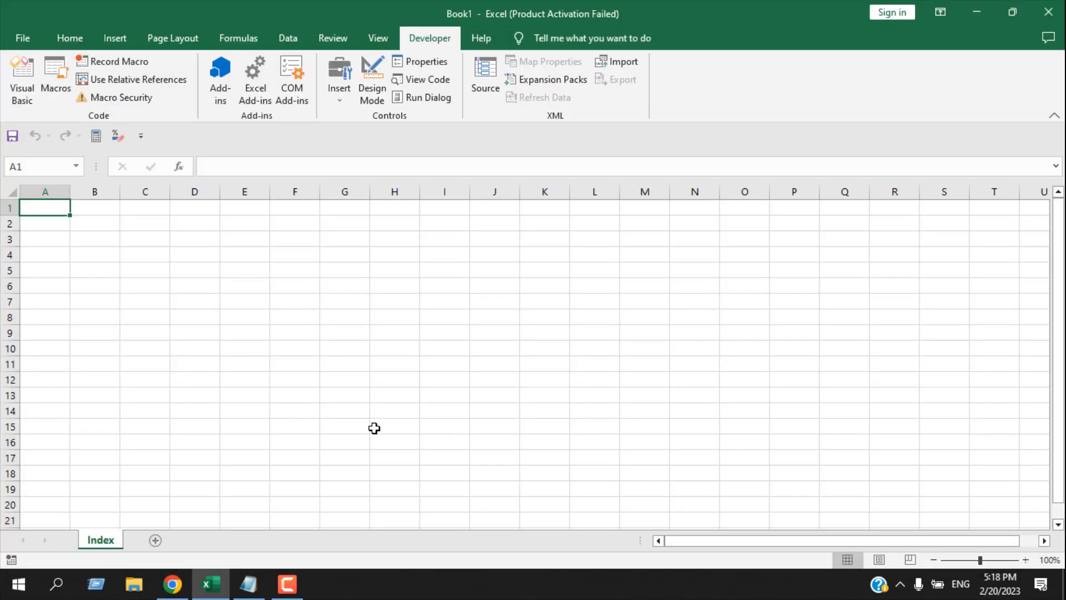
mouse_move(167, 545)
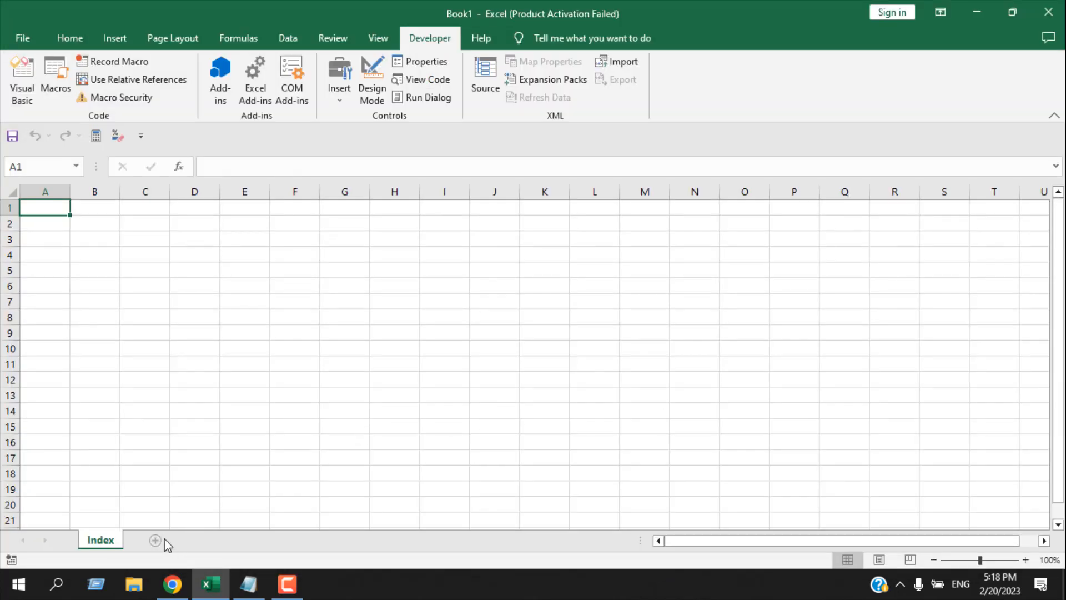
mouse_move(155, 541)
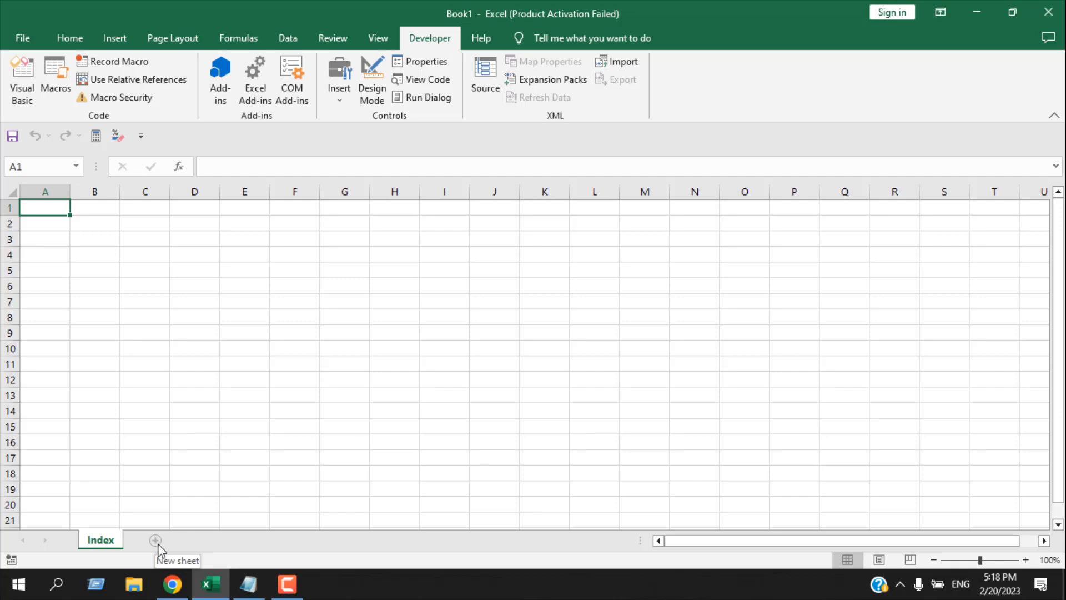
left_click(156, 540)
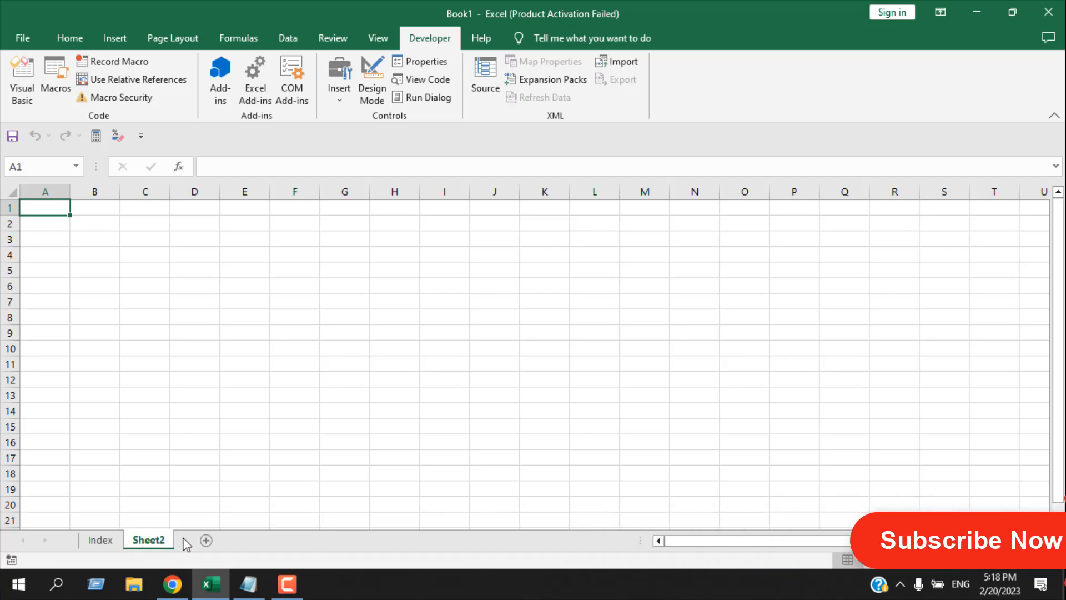
left_click(100, 540)
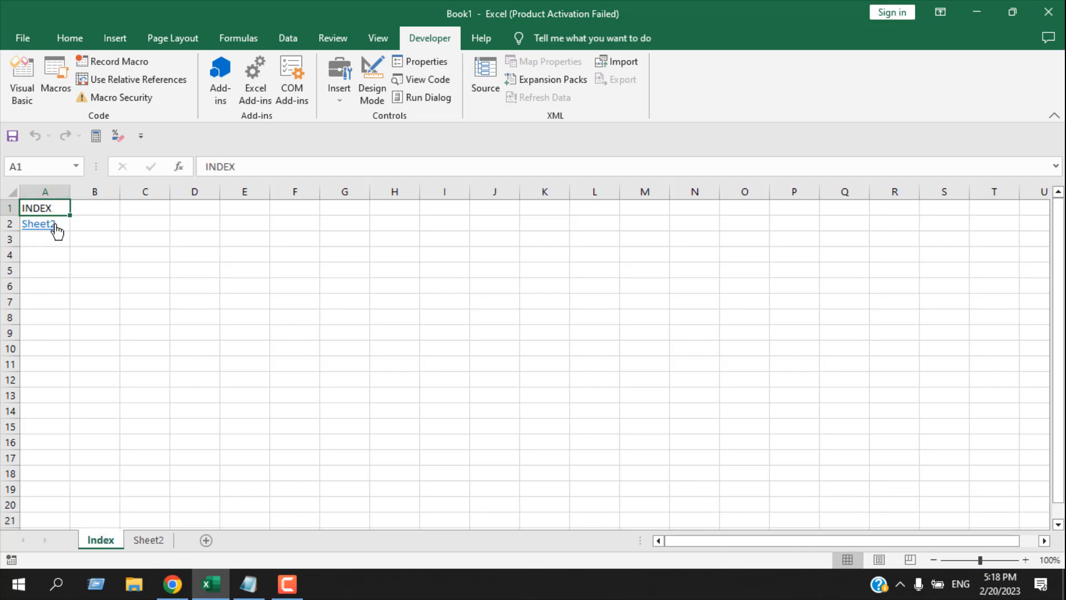
mouse_move(160, 568)
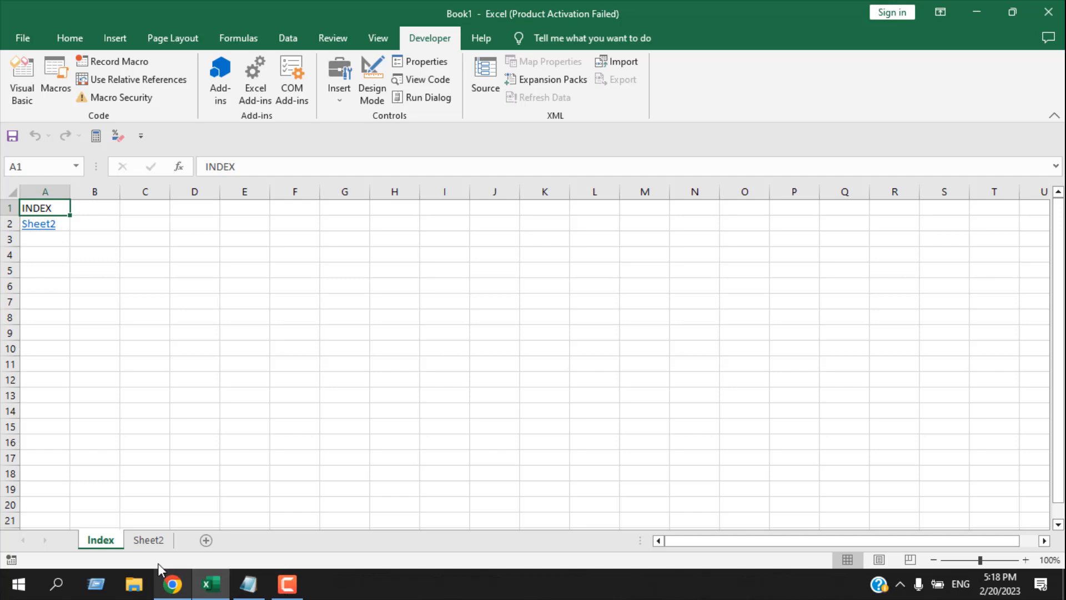
Step: Rename Sheet2 to 'Accounts' and confirm Index now links to Accounts
left_click(147, 539)
type("Accounts")
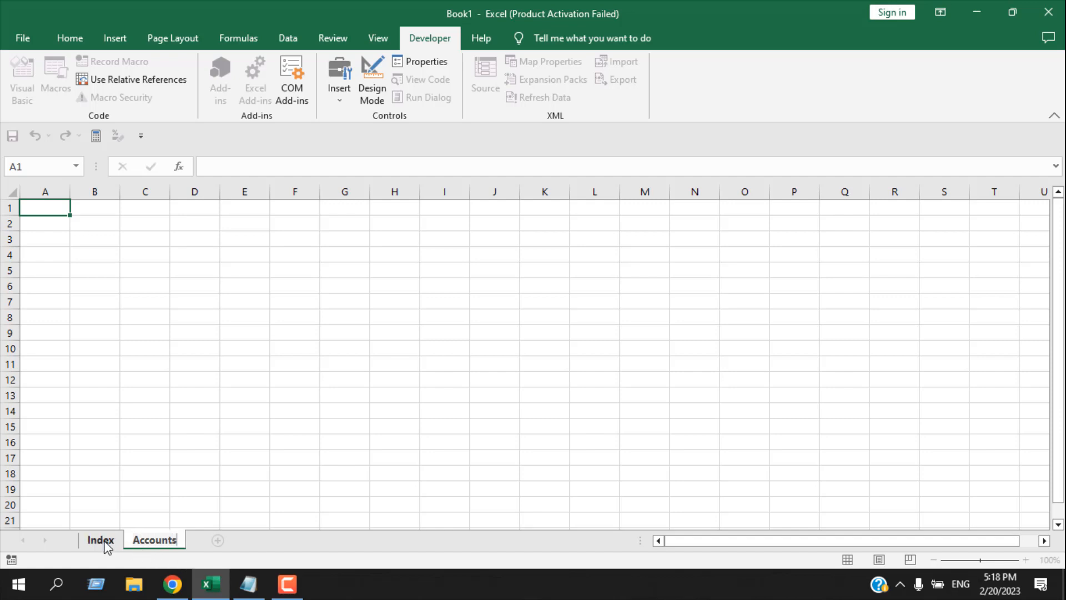
left_click(100, 539)
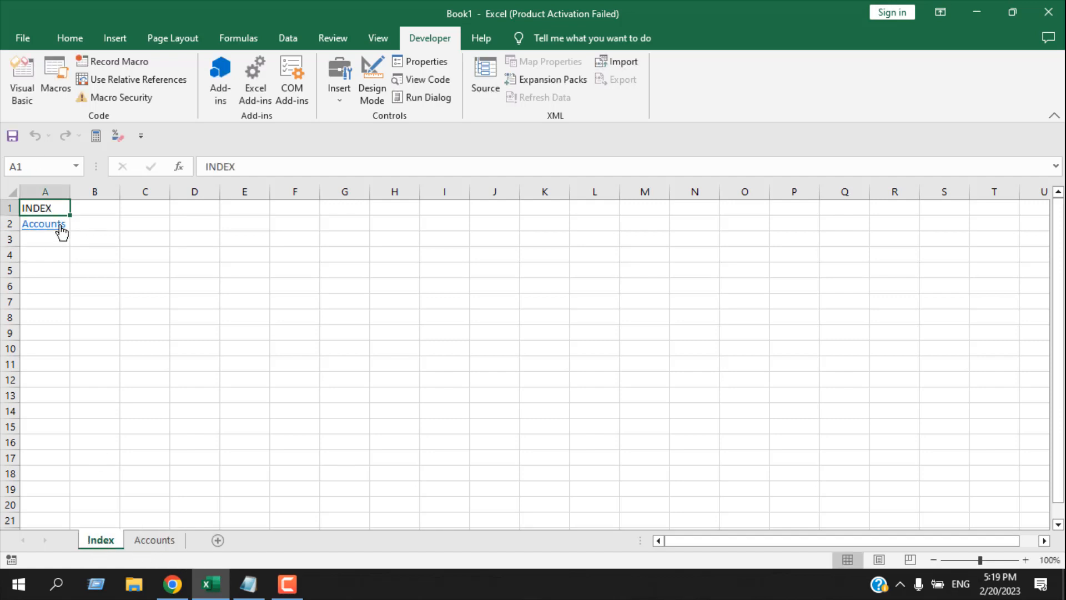
mouse_move(43, 225)
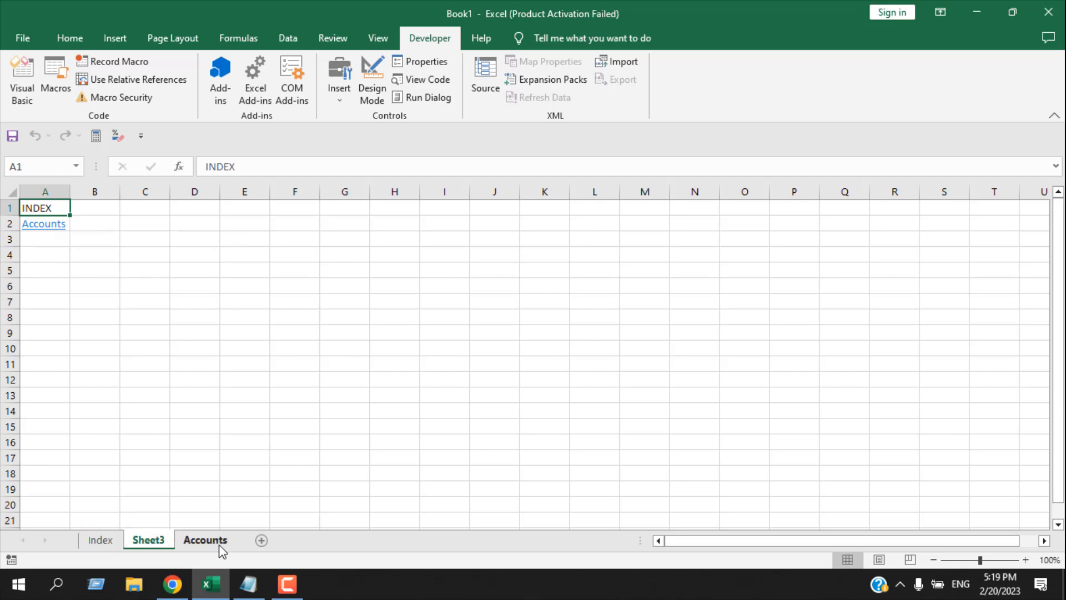
Step: Rename Sheet3 to 'Sales' and confirm Index lists Sales and Accounts links
left_click(148, 539)
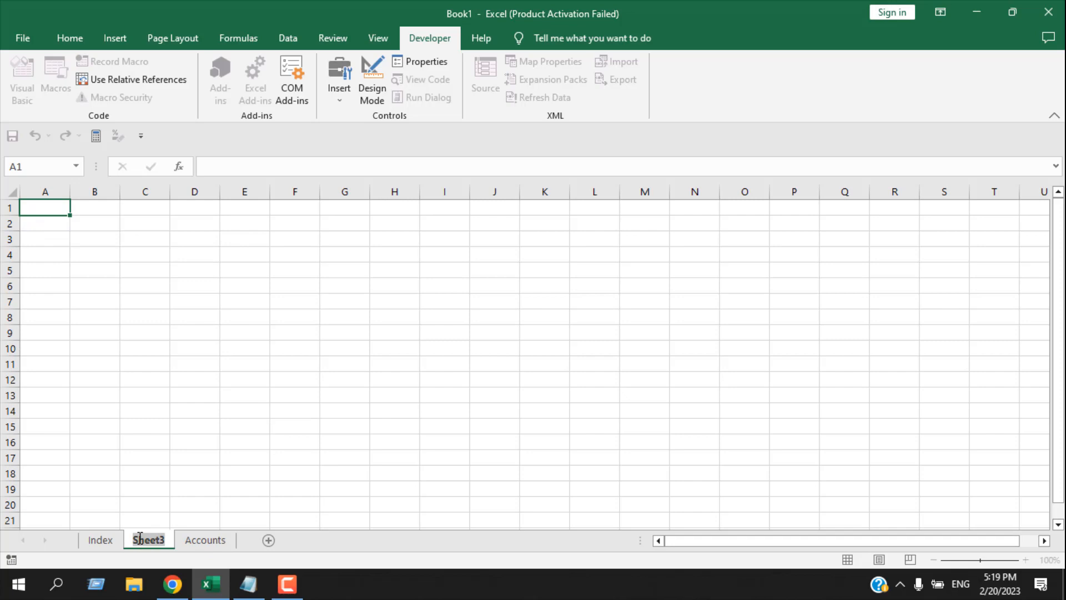
double_click(148, 539)
type("Sales")
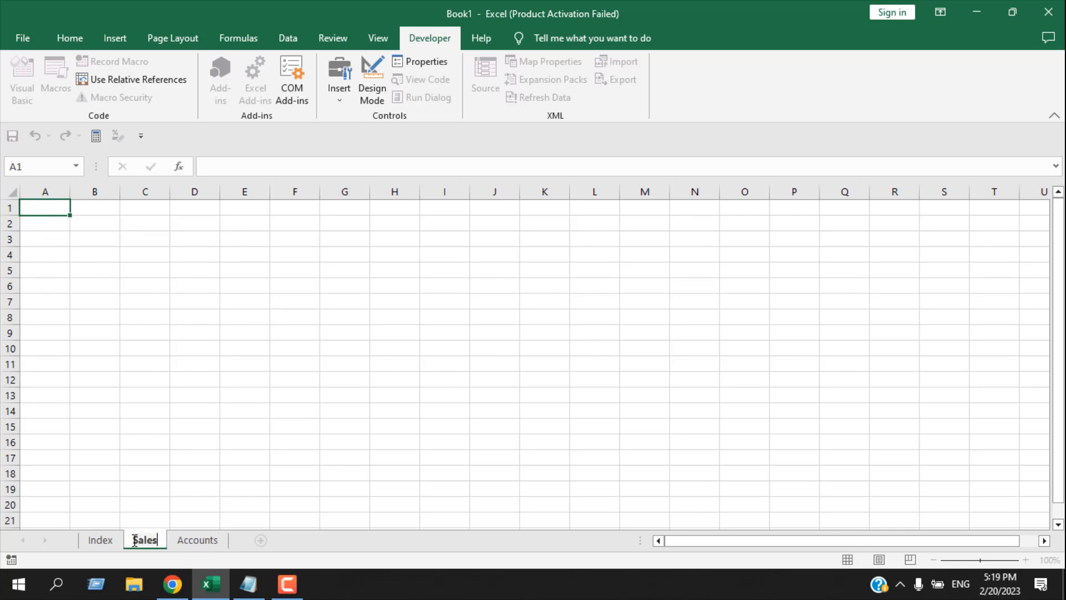
left_click(100, 540)
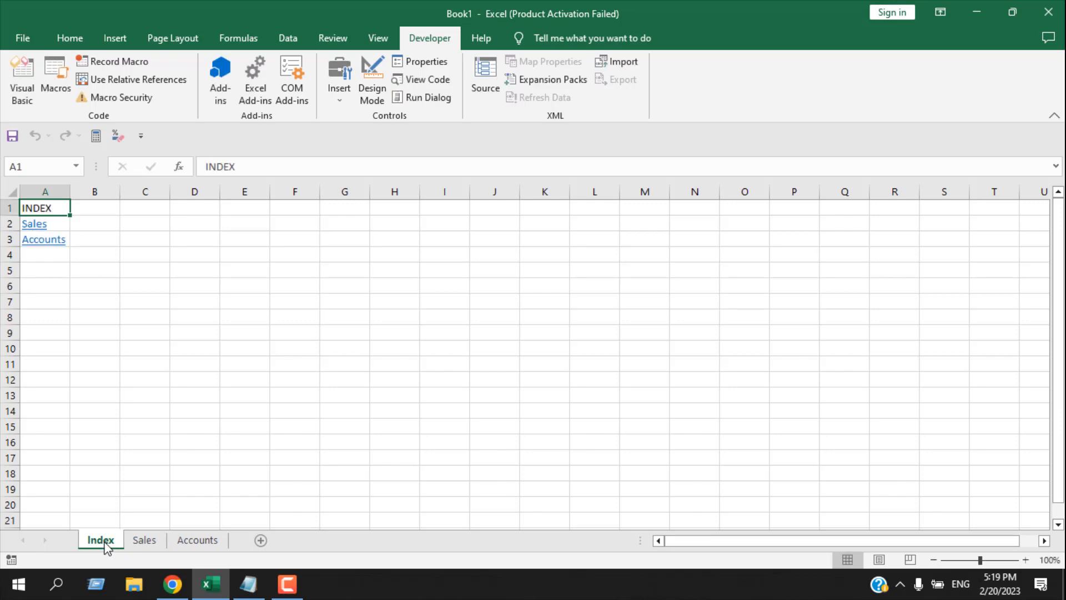
mouse_move(45, 223)
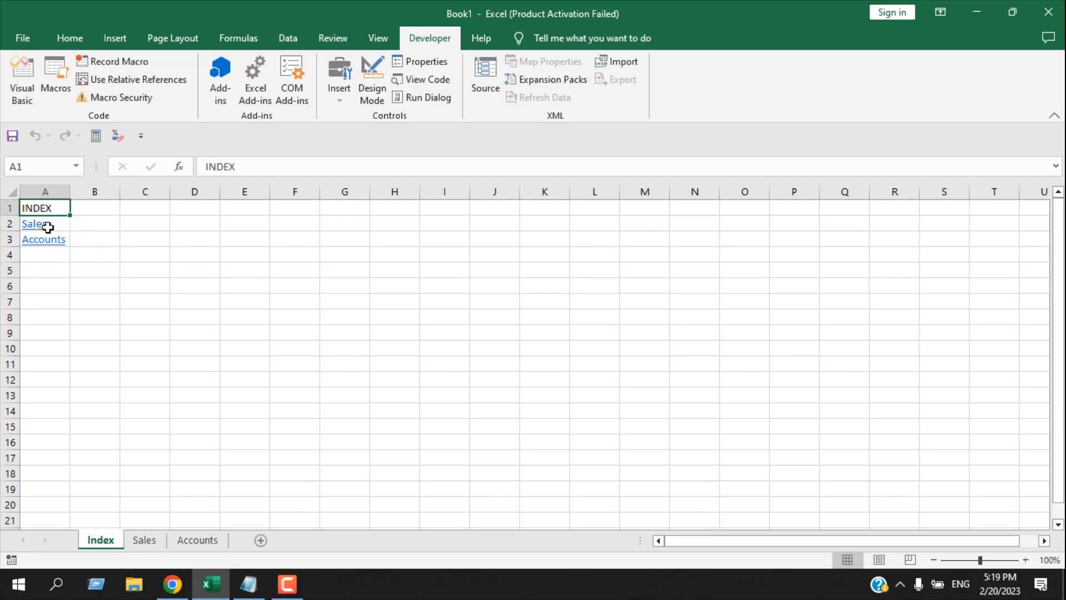
mouse_move(32, 239)
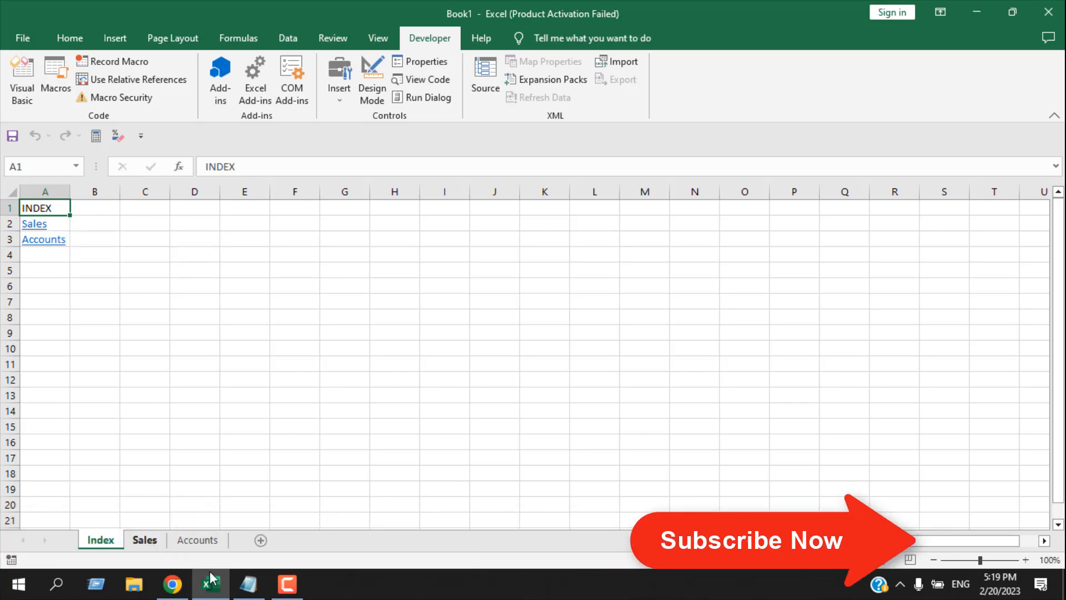
Step: Delete the Accounts sheet and confirm Index lists only the Sales link
left_click(197, 540)
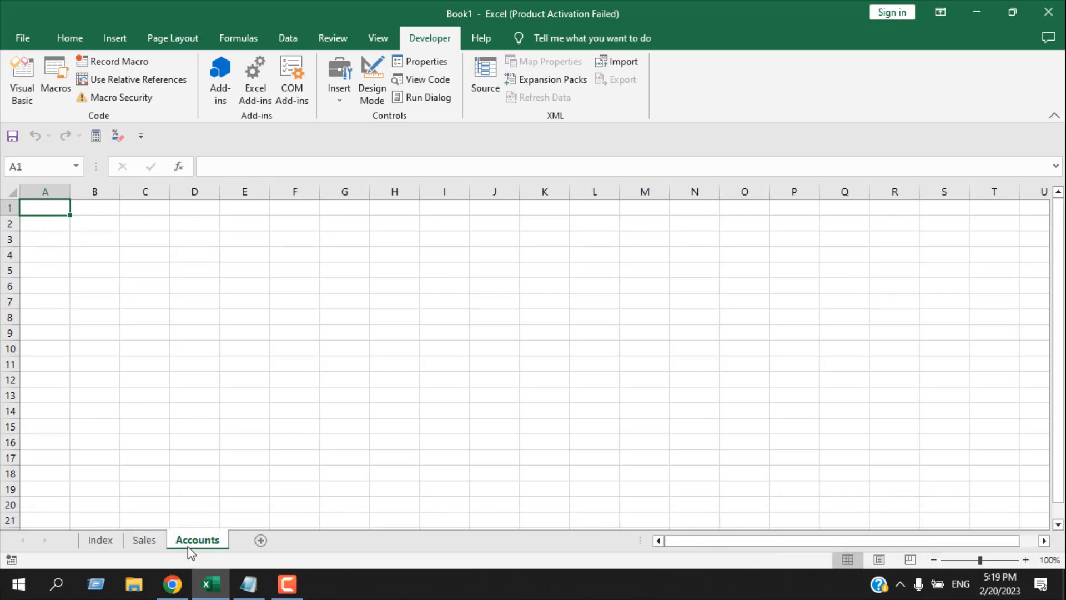
right_click(197, 539)
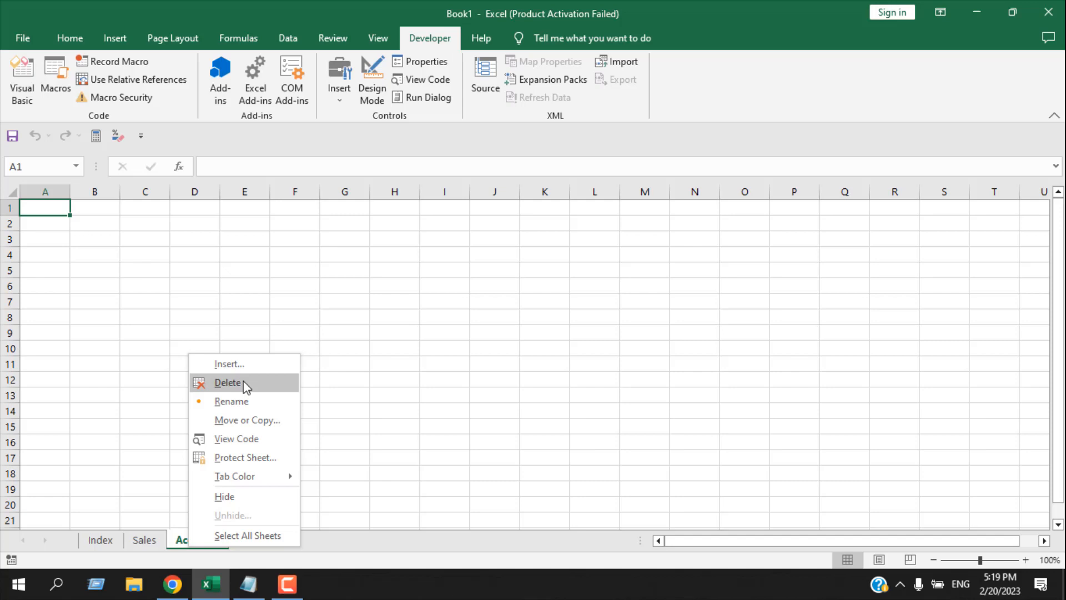
left_click(228, 382)
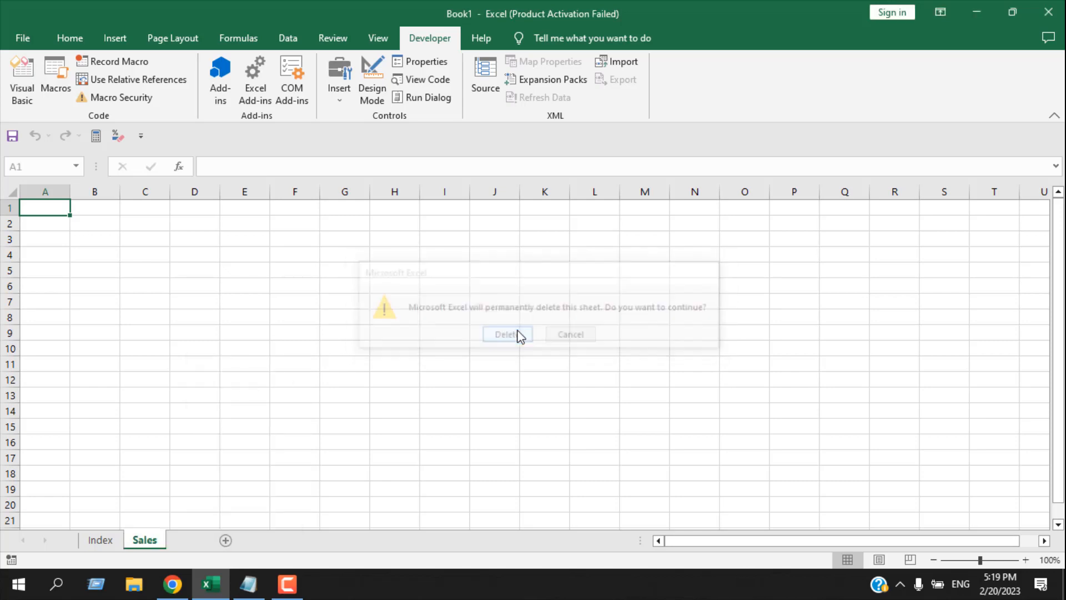
left_click(506, 334)
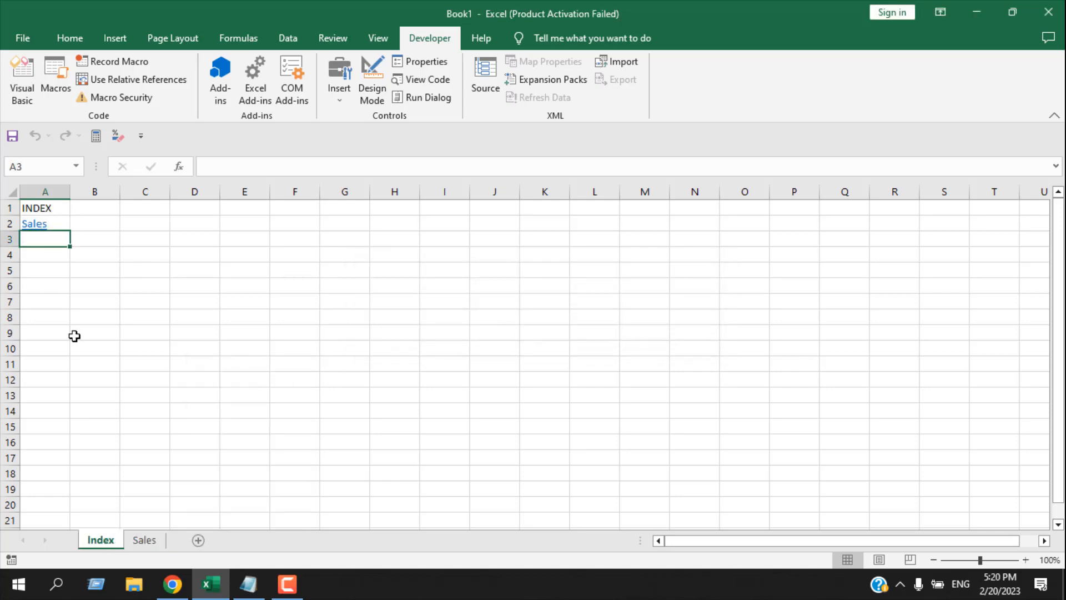
mouse_move(102, 268)
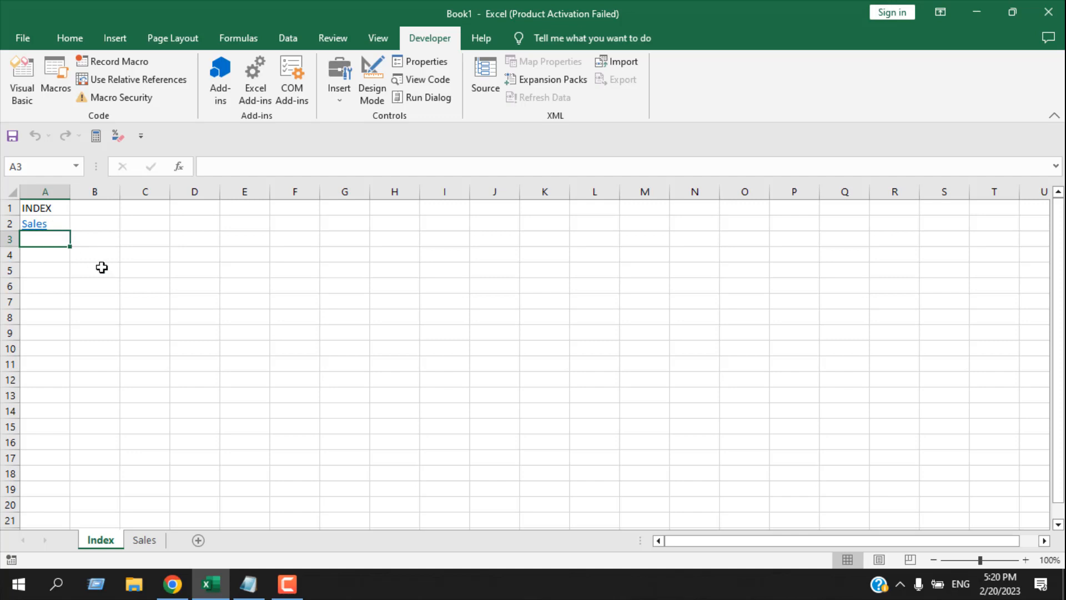
left_click(94, 270)
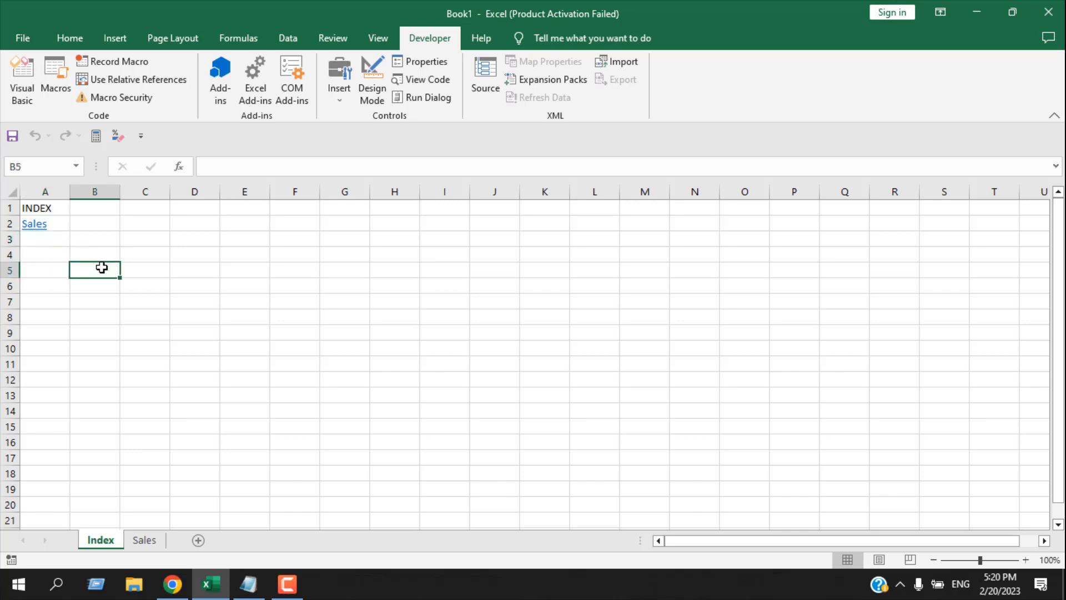